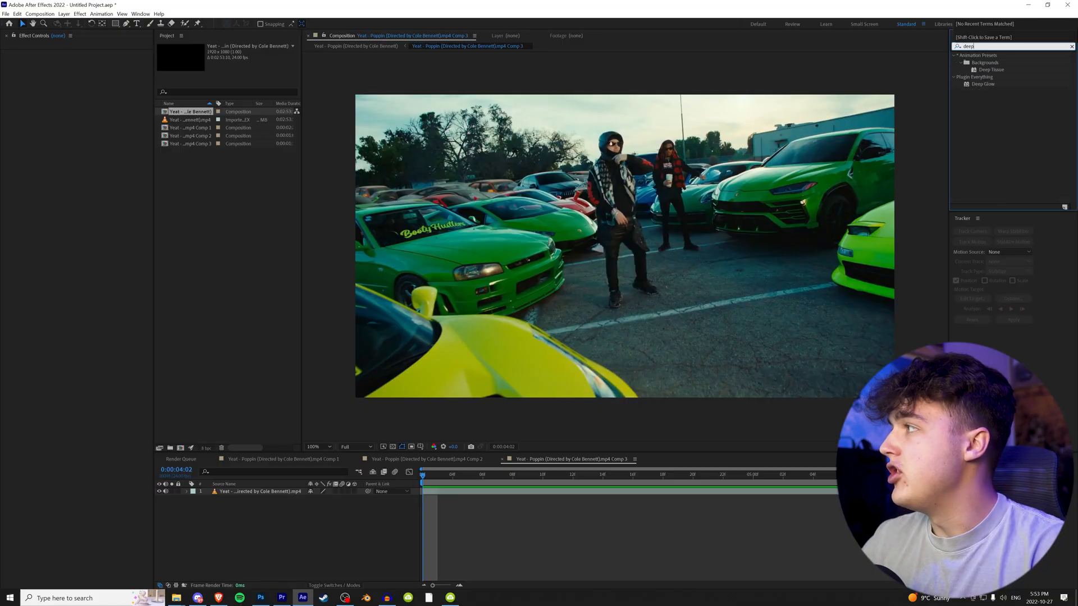
# Step: Apply Deep Glow from Effects & Presets to the Comp 3 clip for a bright bloom
pyautogui.click(981, 84)
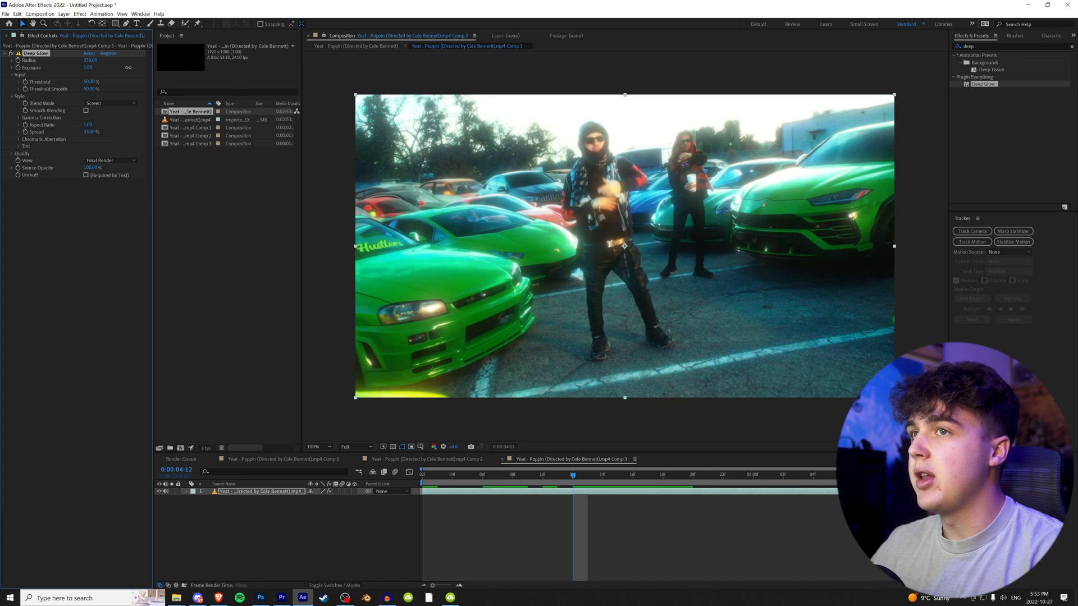
pyautogui.click(110, 103)
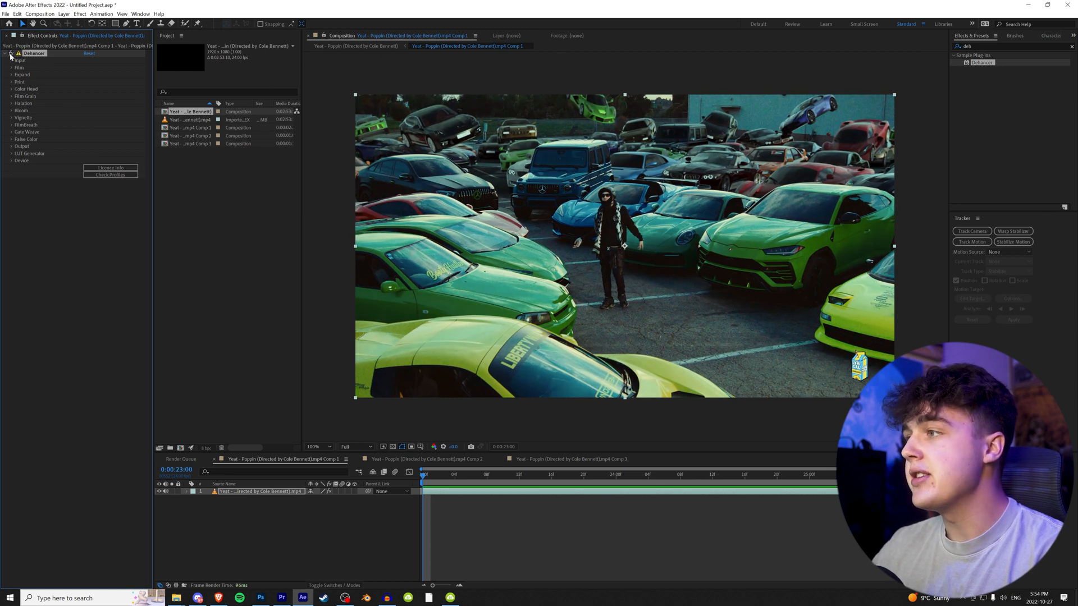
# Step: Keep Dehancer's film stock, set Input Source to Choose Camera, and list camera profiles
pyautogui.click(12, 68)
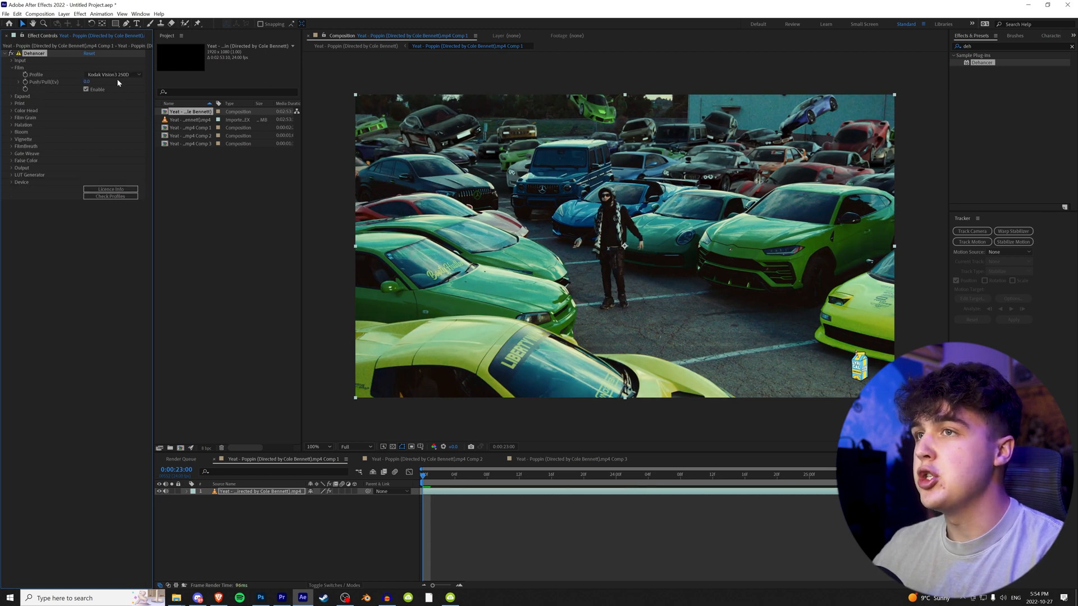
pyautogui.click(114, 74)
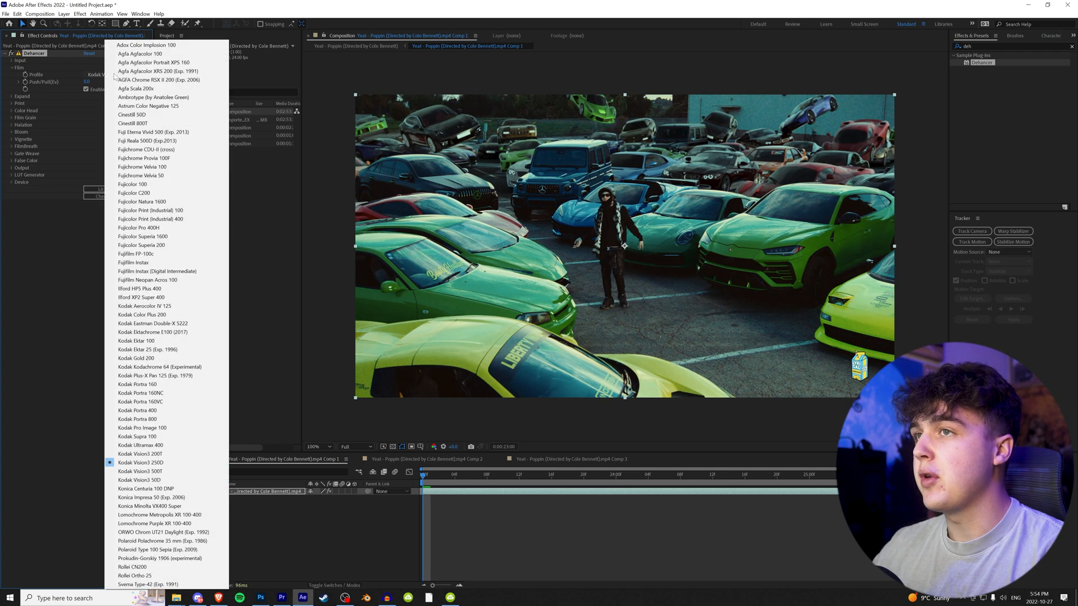
pyautogui.moveTo(165, 193)
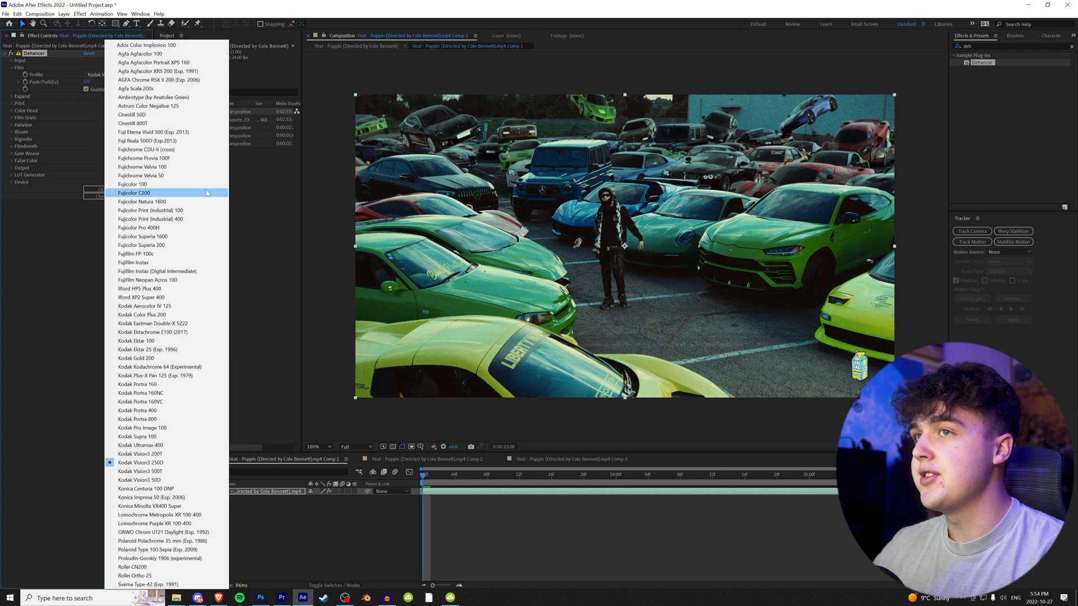
pyautogui.click(139, 462)
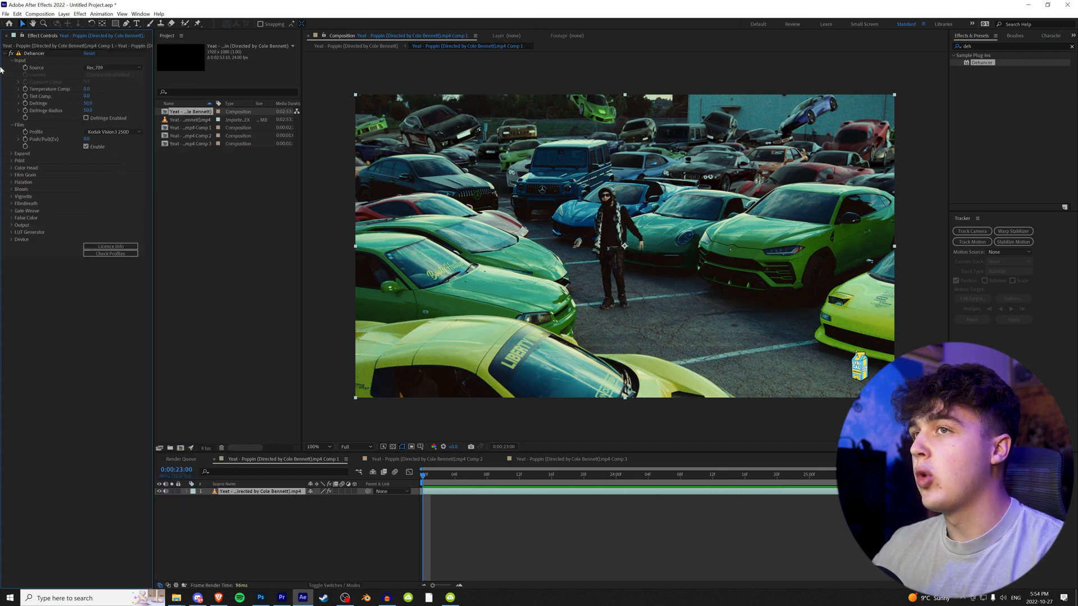
pyautogui.click(113, 67)
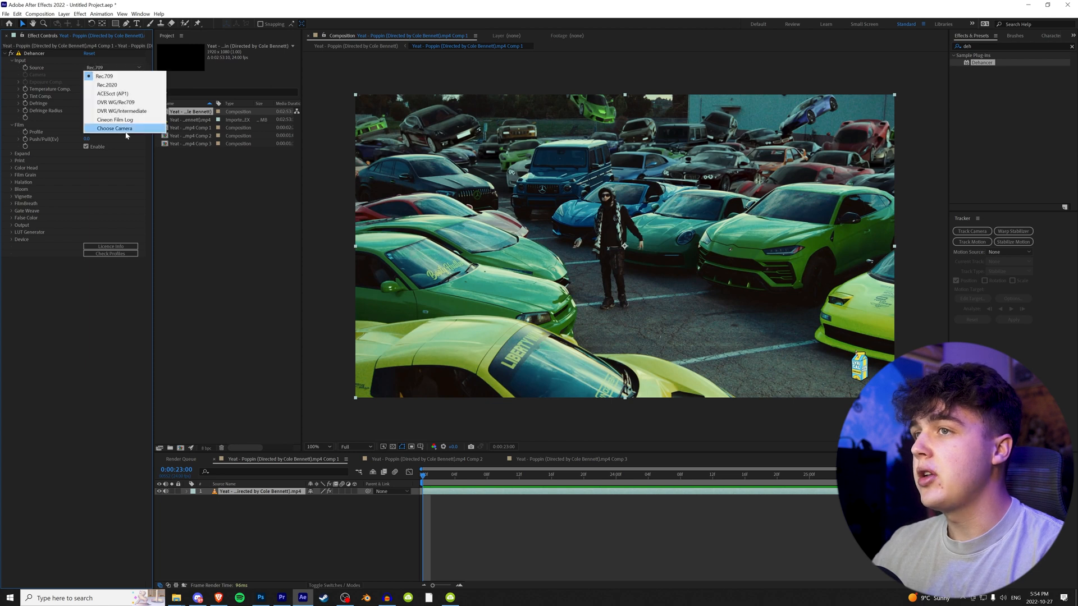
pyautogui.click(115, 129)
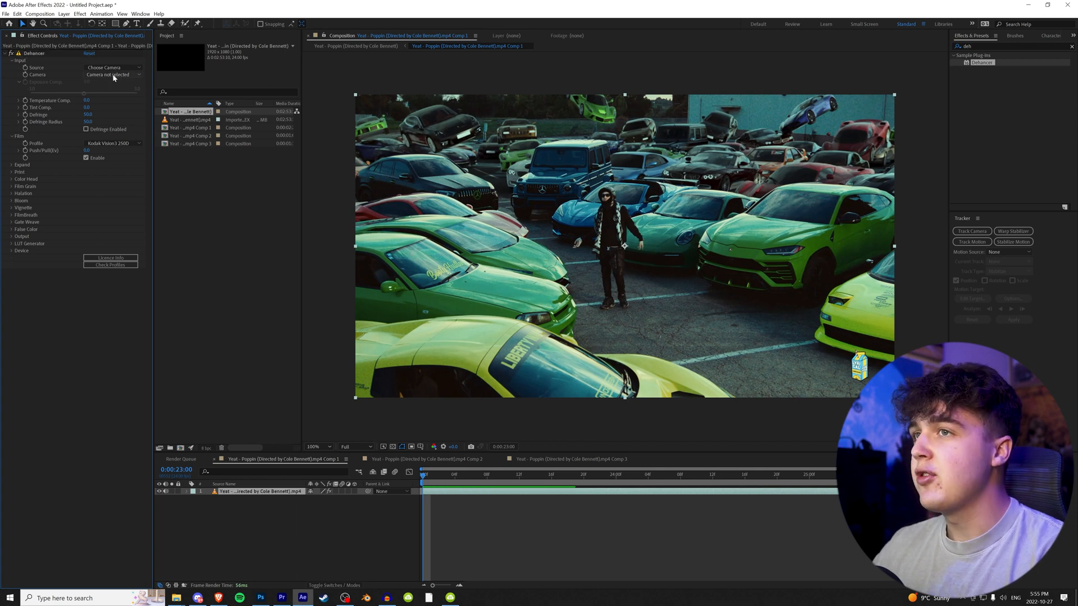
pyautogui.click(113, 74)
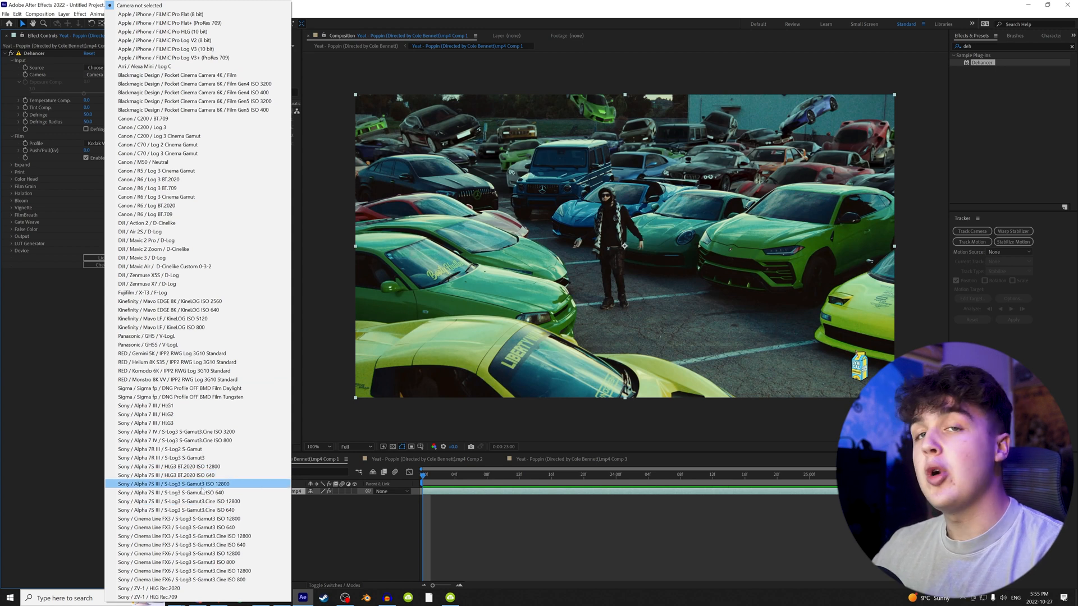
# Step: Pick the source camera profile and enable Dehancer's Halation and Vignette
pyautogui.click(177, 483)
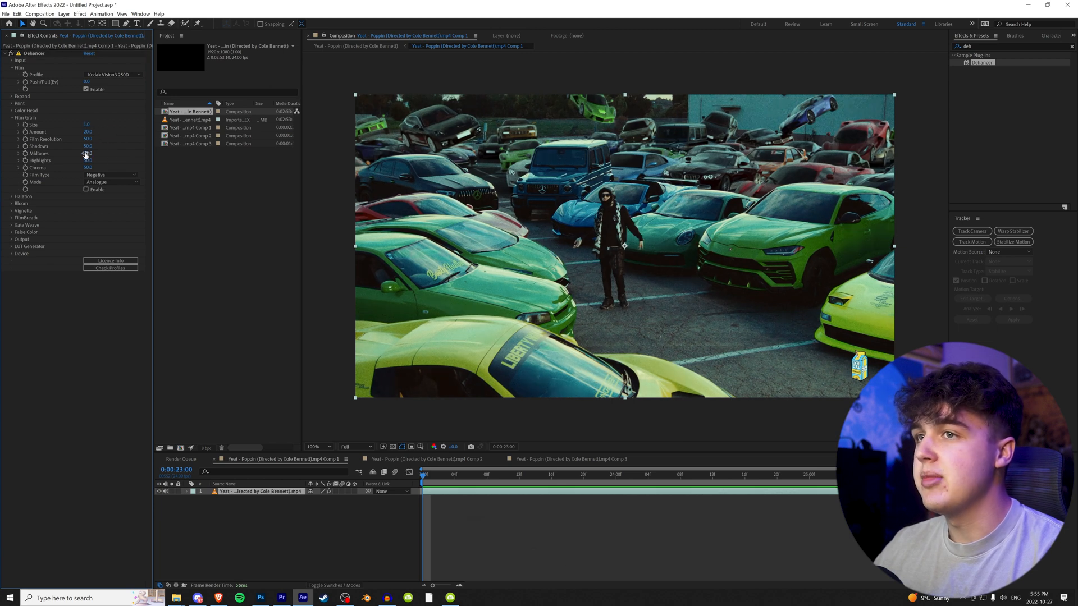
pyautogui.click(12, 196)
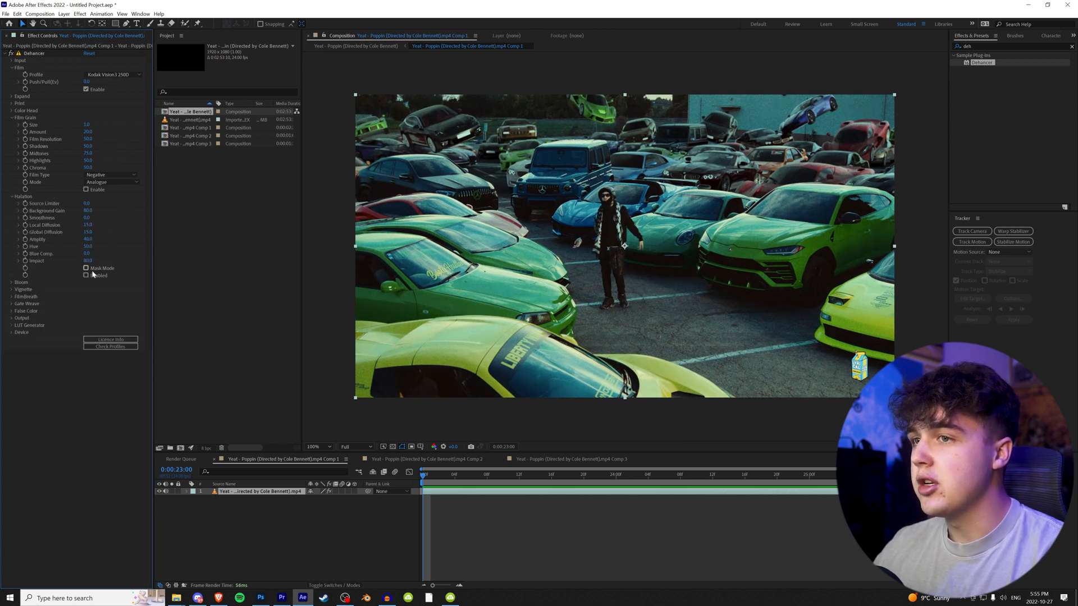
pyautogui.click(85, 275)
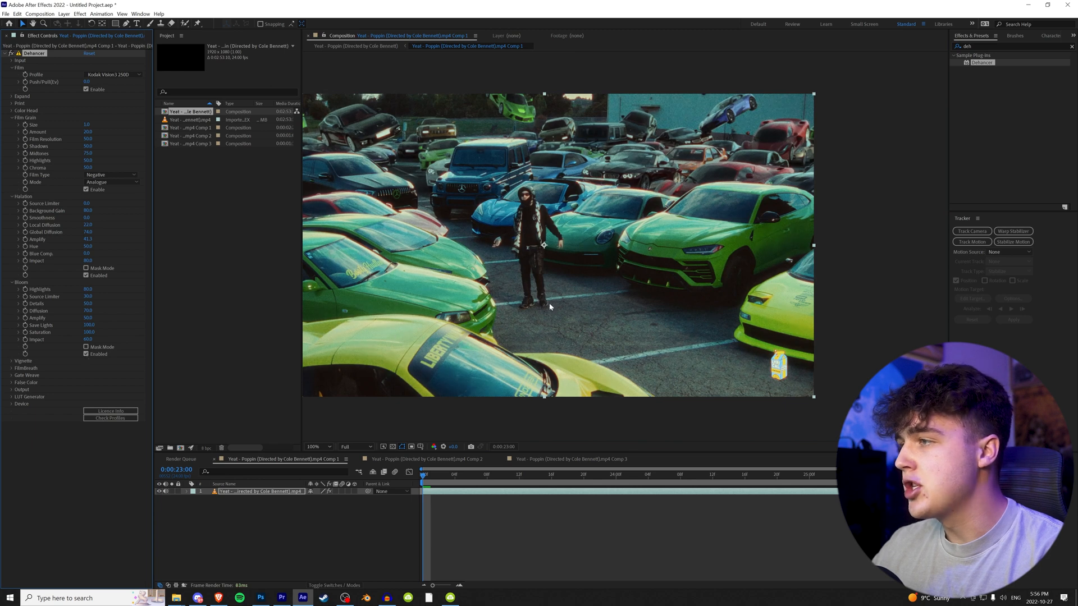
pyautogui.click(316, 447)
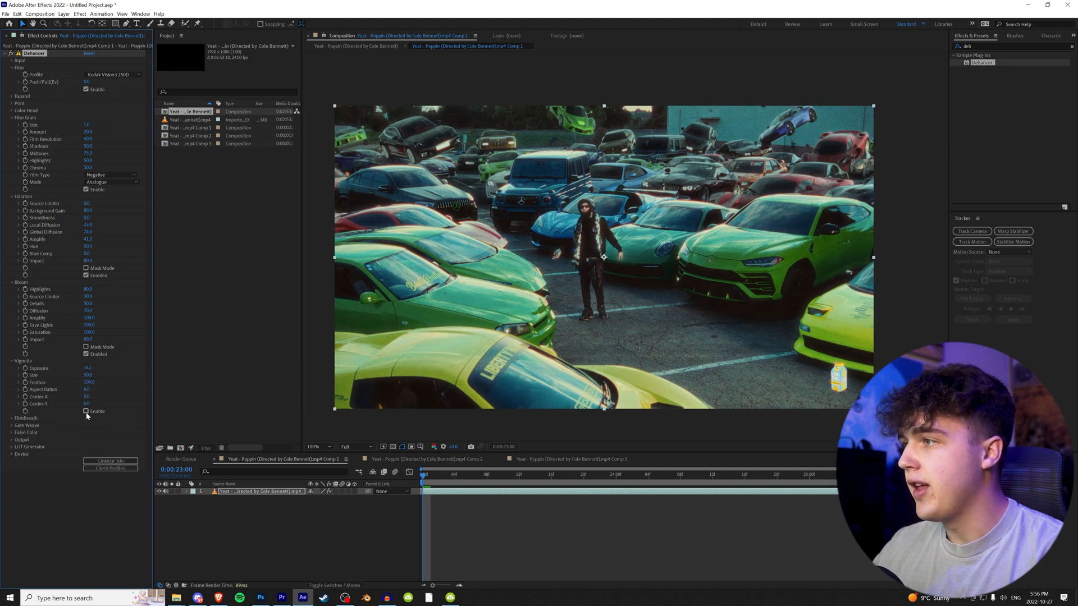
pyautogui.click(30, 447)
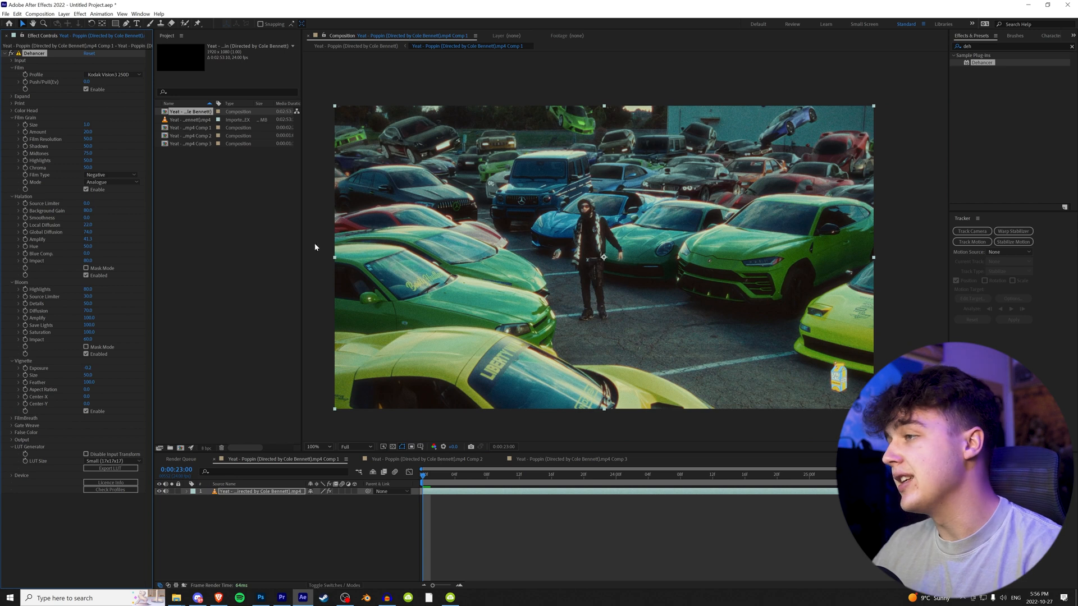
pyautogui.moveTo(697, 310)
pyautogui.write('rsmb')
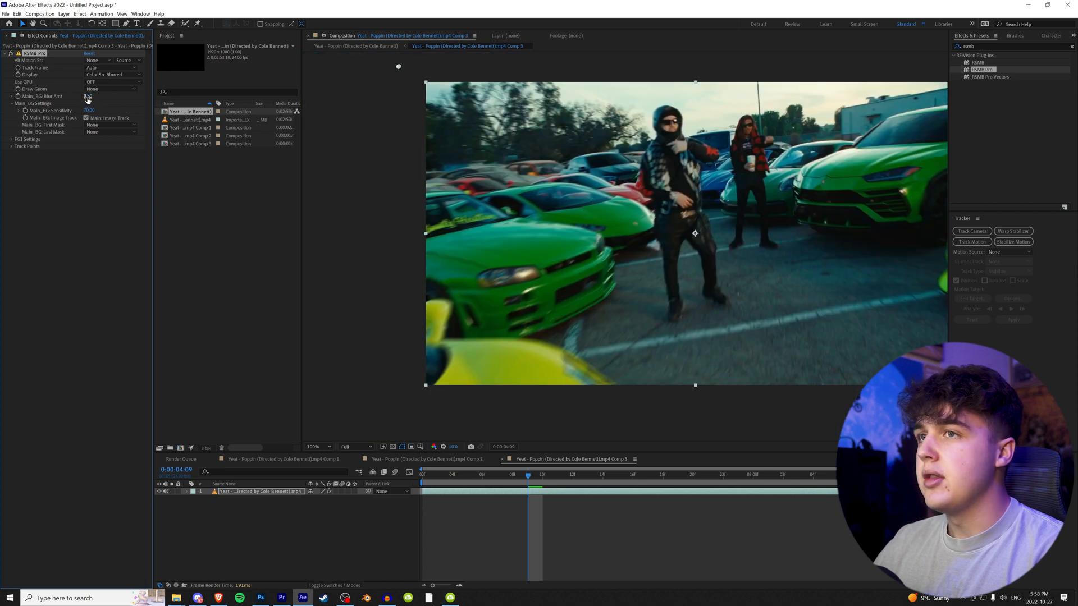
# Step: Adjust RSMB Pro's Main_BG Blur Amt on the Comp 3 clip
pyautogui.click(89, 96)
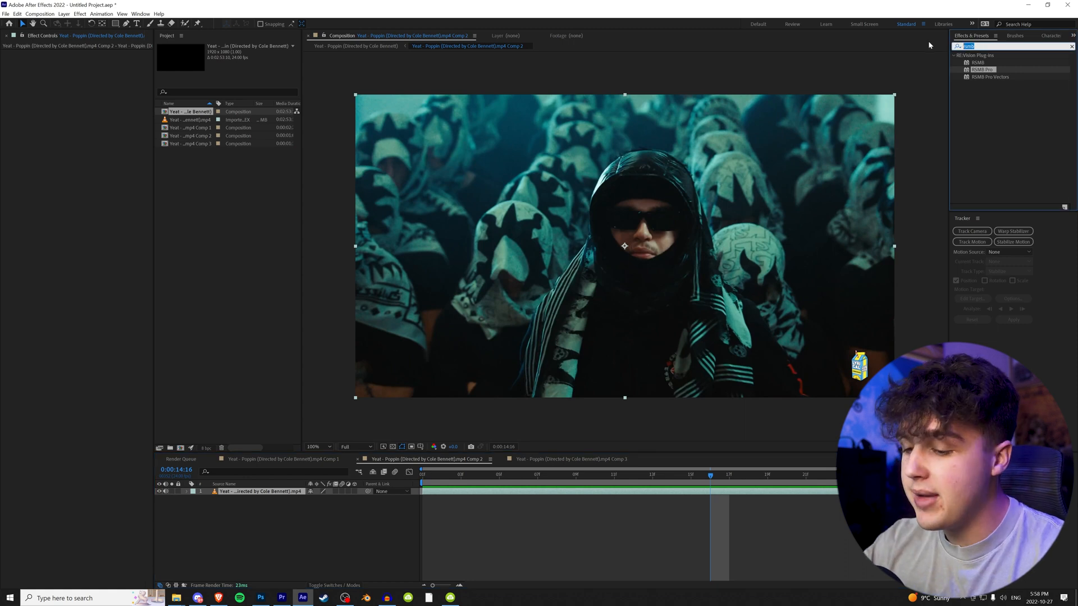
# Step: Search 'un', try uni.Heatwave, then apply uni.Prism Displacement to the crowd footage
pyautogui.write('uni.')
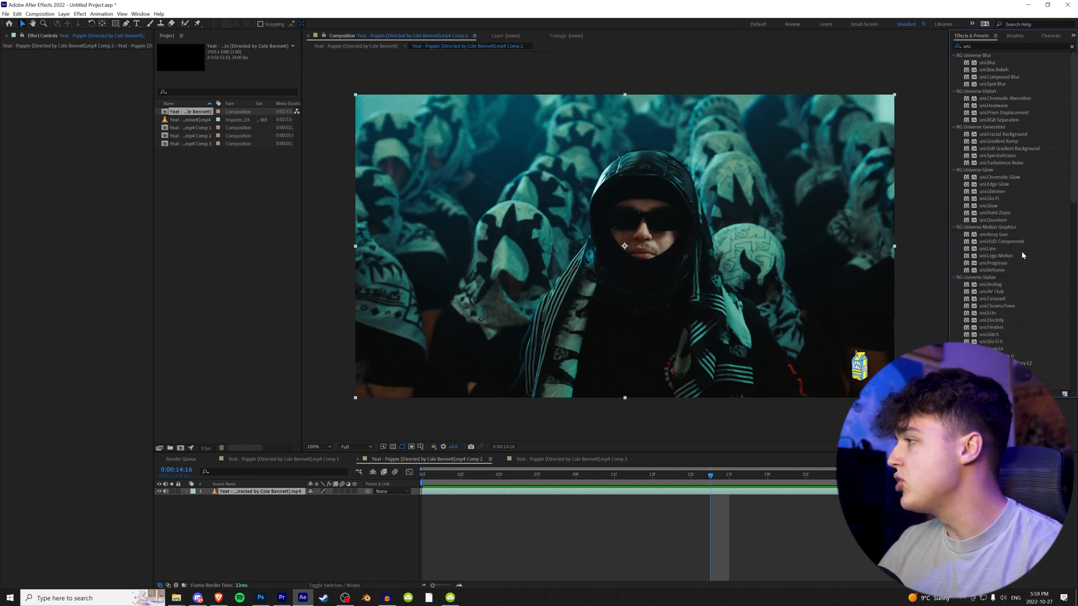
pyautogui.scroll(-3)
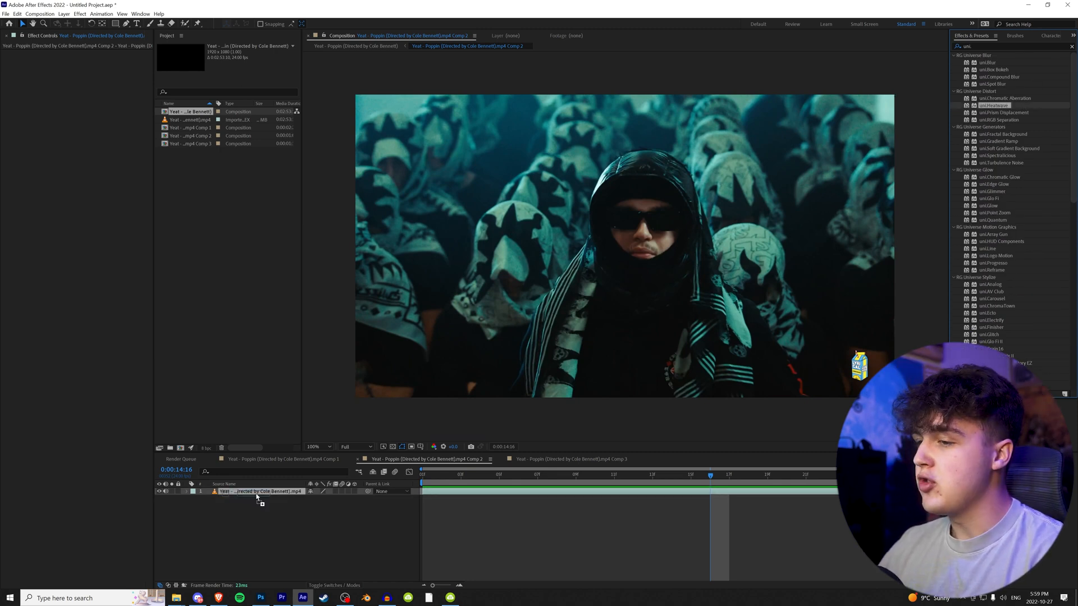
pyautogui.doubleClick(994, 105)
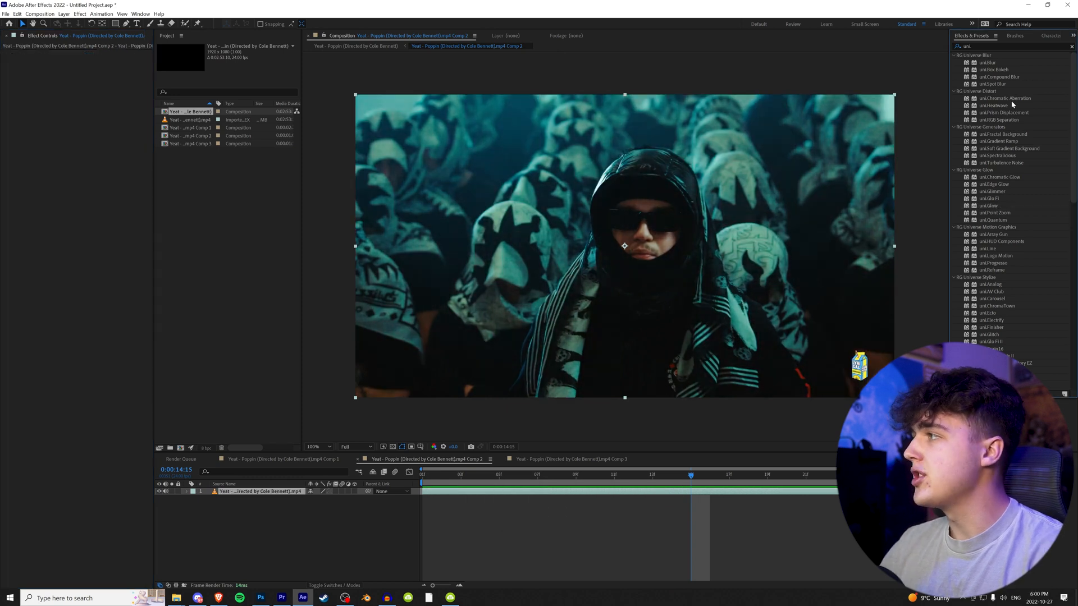
pyautogui.moveTo(1020, 100)
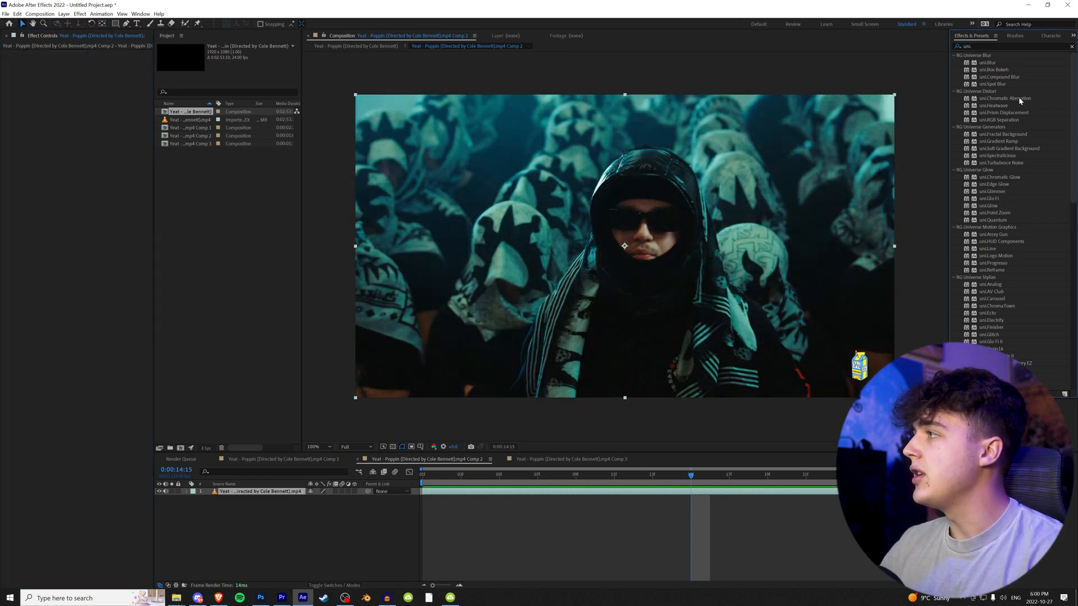
pyautogui.doubleClick(1004, 98)
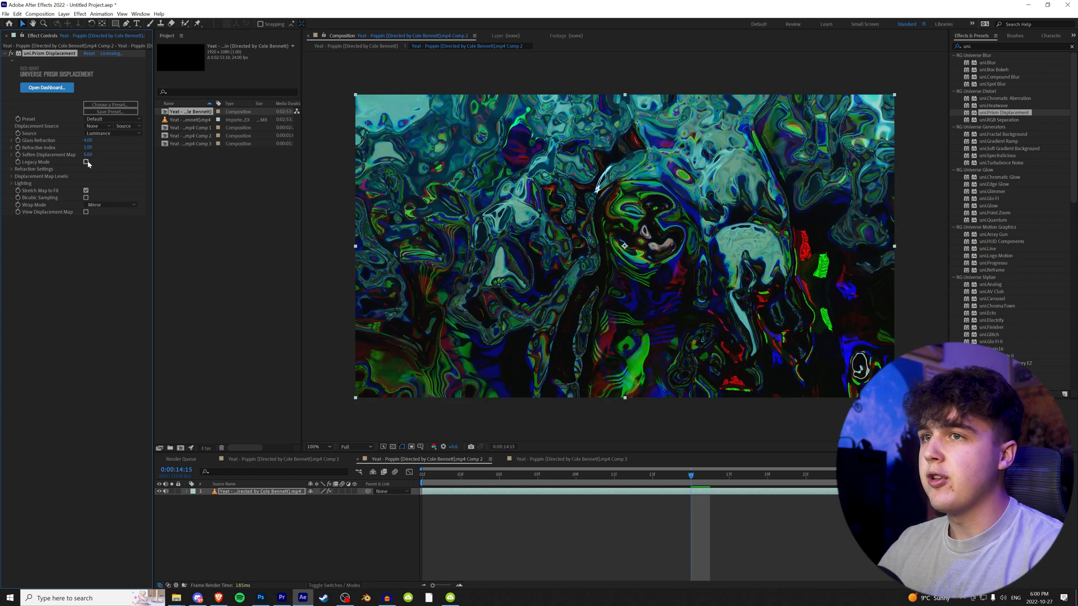
# Step: Delete uni.Prism Displacement from the crowd clip's Effect Controls
pyautogui.moveTo(88, 154); pyautogui.dragTo(102, 154)
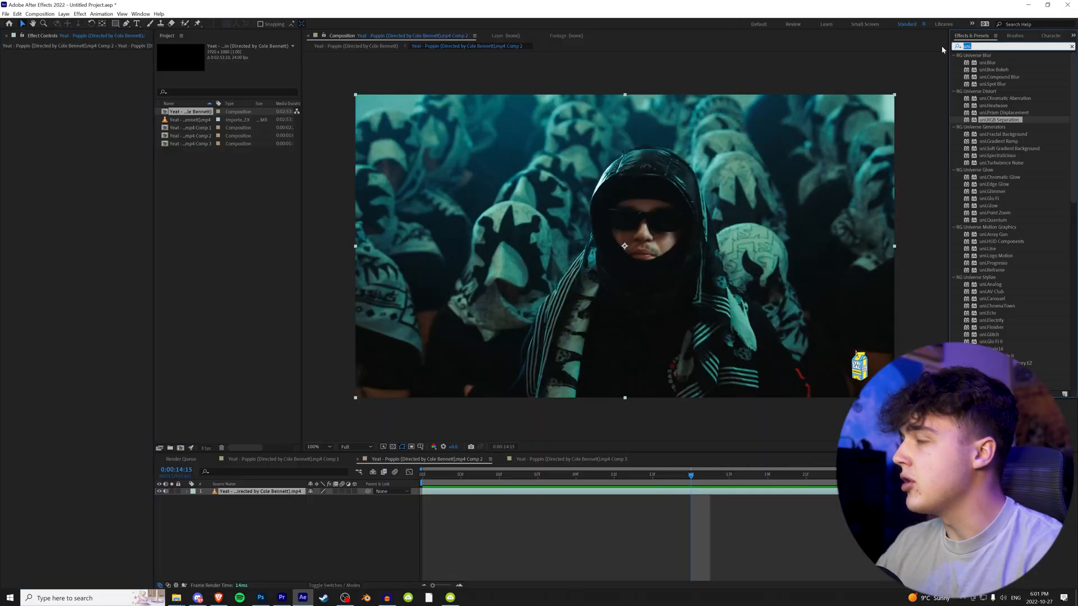
# Step: Search Effects & Presets and scroll to Sapphire's S_Flicker under Sapphire Time
pyautogui.write('s_')
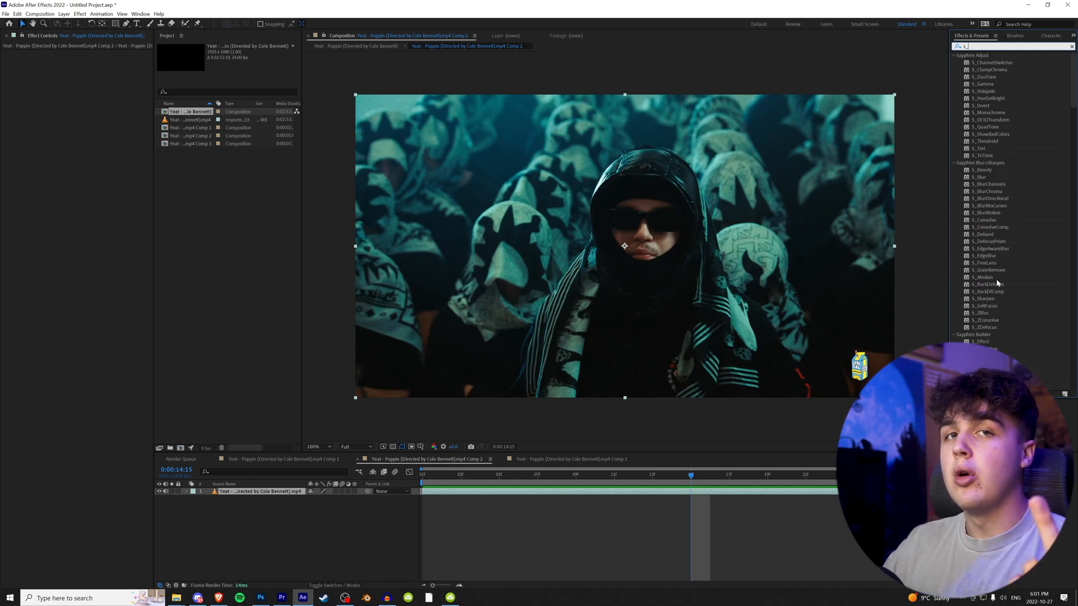
pyautogui.scroll(-3)
pyautogui.write('flicker')
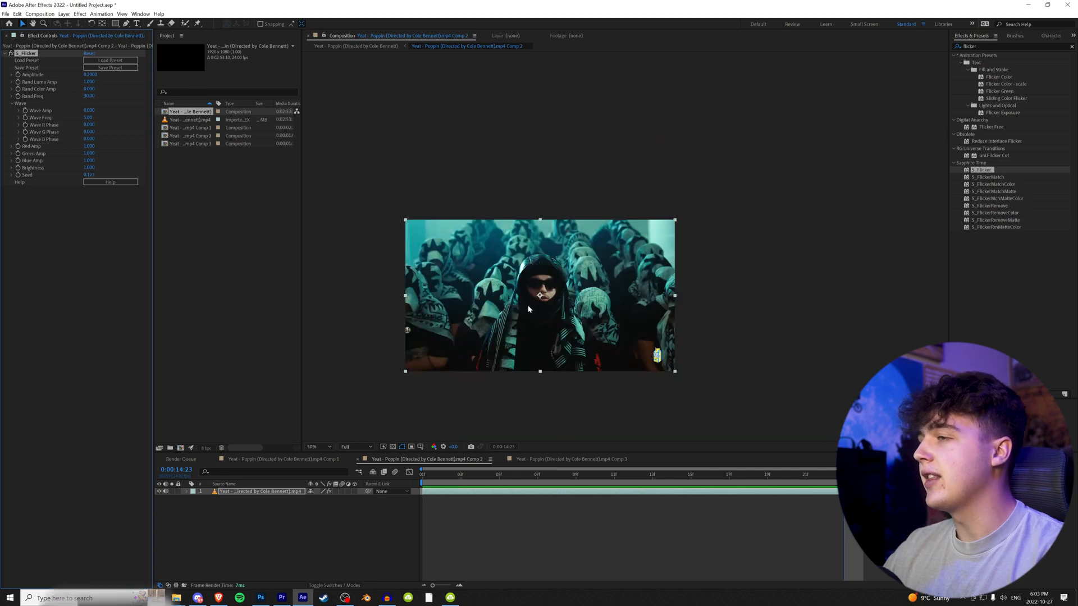
# Step: Apply Sapphire S_Shake to the crowd clip and set its Amplitude to 0.5
pyautogui.write('glow')
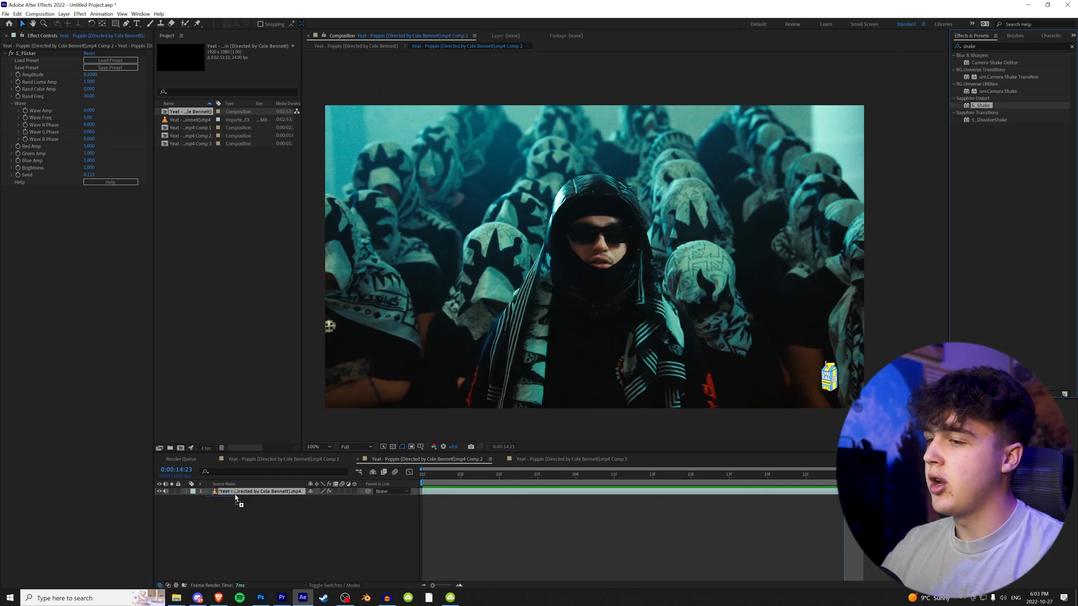
pyautogui.doubleClick(980, 105)
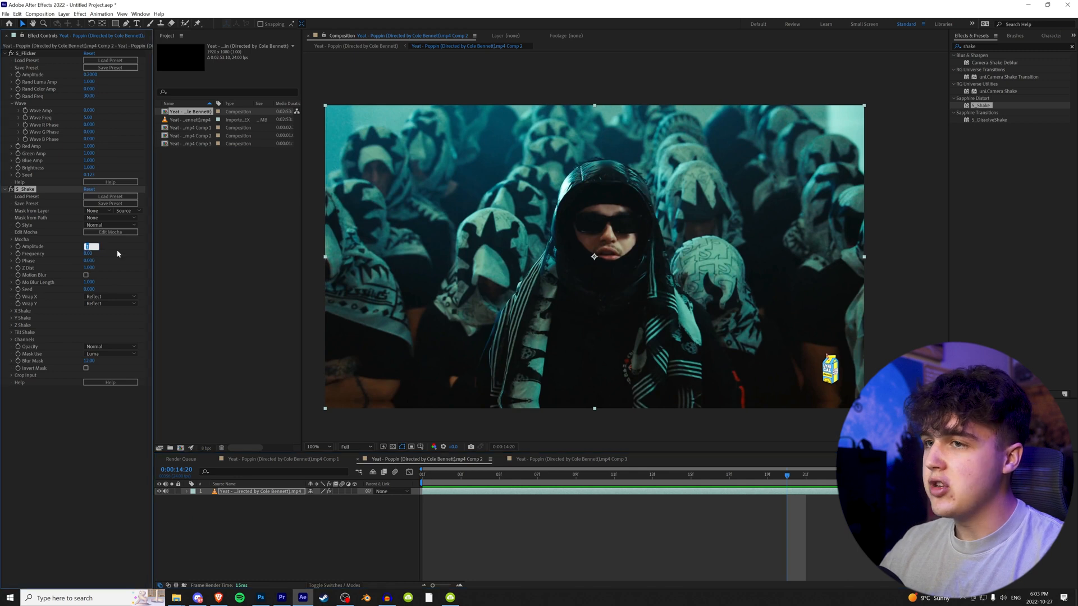
pyautogui.write('0.500')
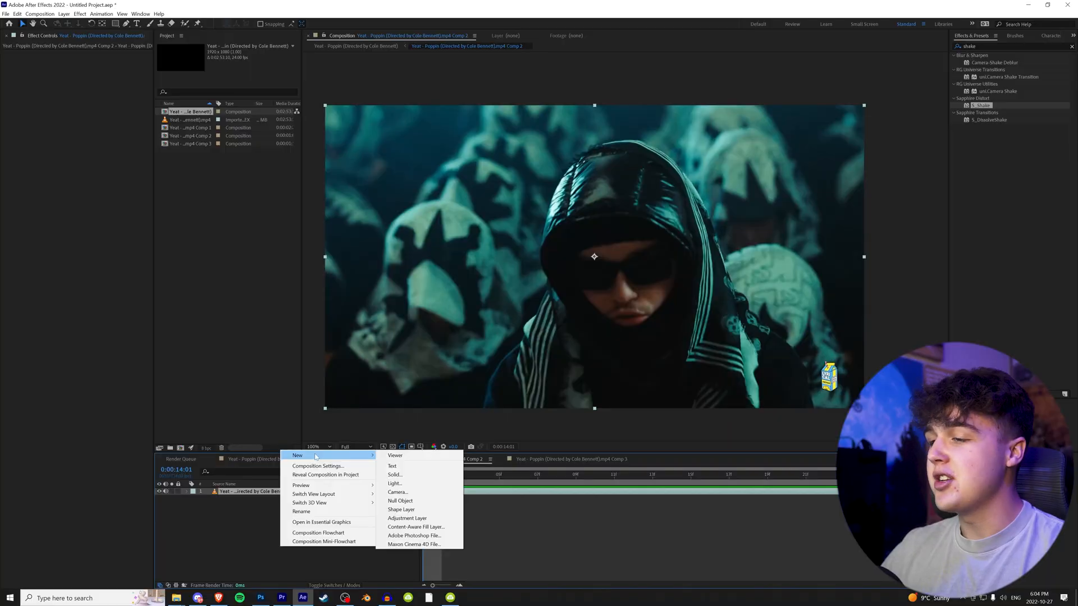
# Step: Create a new solid layer with Element applied and reveal its Custom Layers options
pyautogui.click(394, 475)
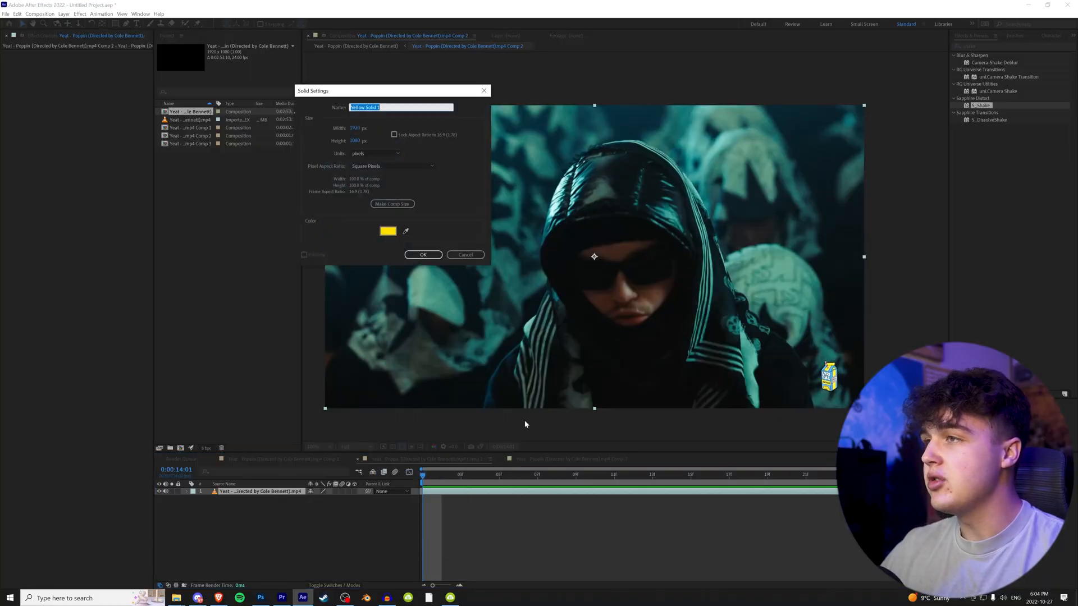
pyautogui.click(423, 254)
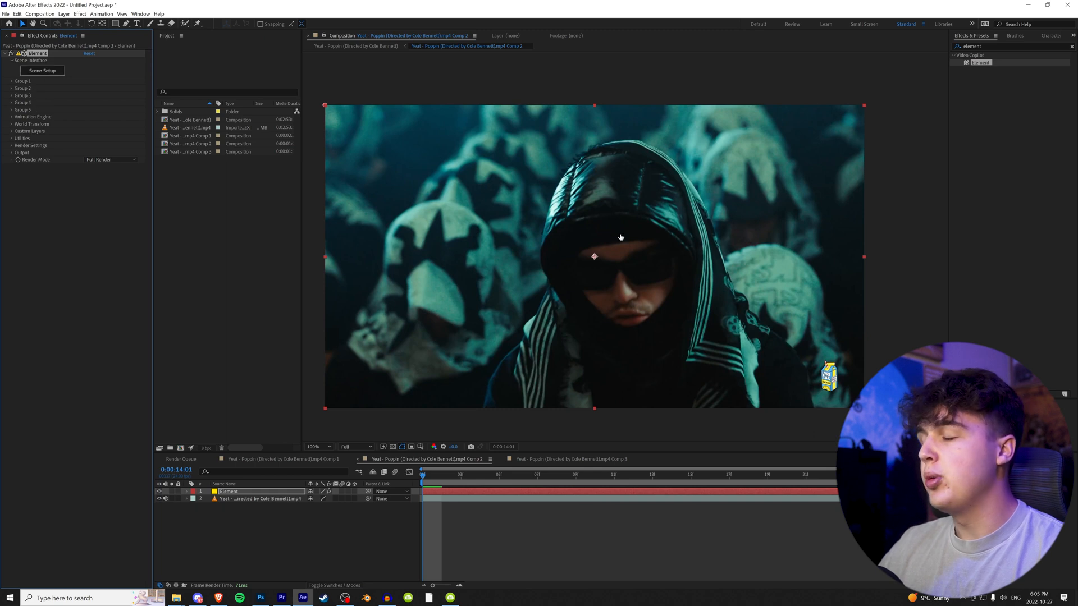
pyautogui.click(41, 70)
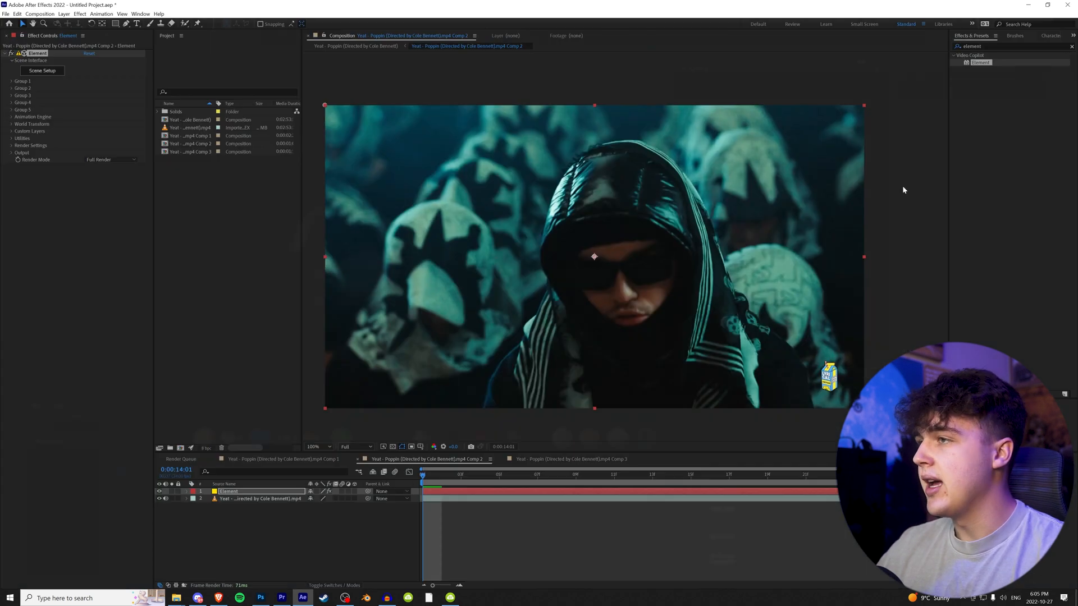
pyautogui.click(12, 131)
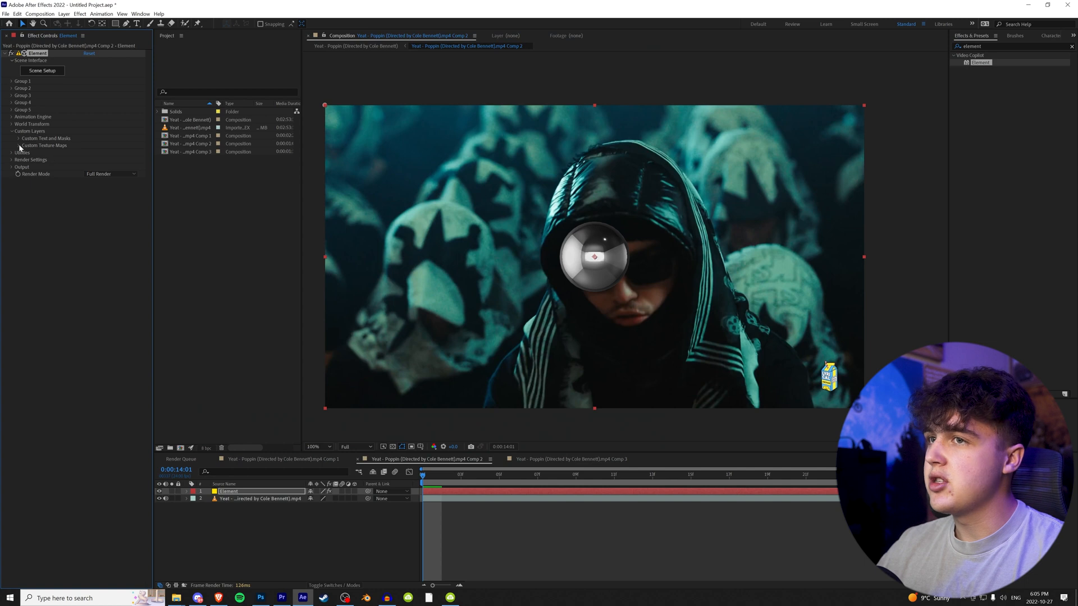
# Step: Set Custom Texture Layer 1 to the crowd footage and expand Render Settings > Physical Environment
pyautogui.click(98, 152)
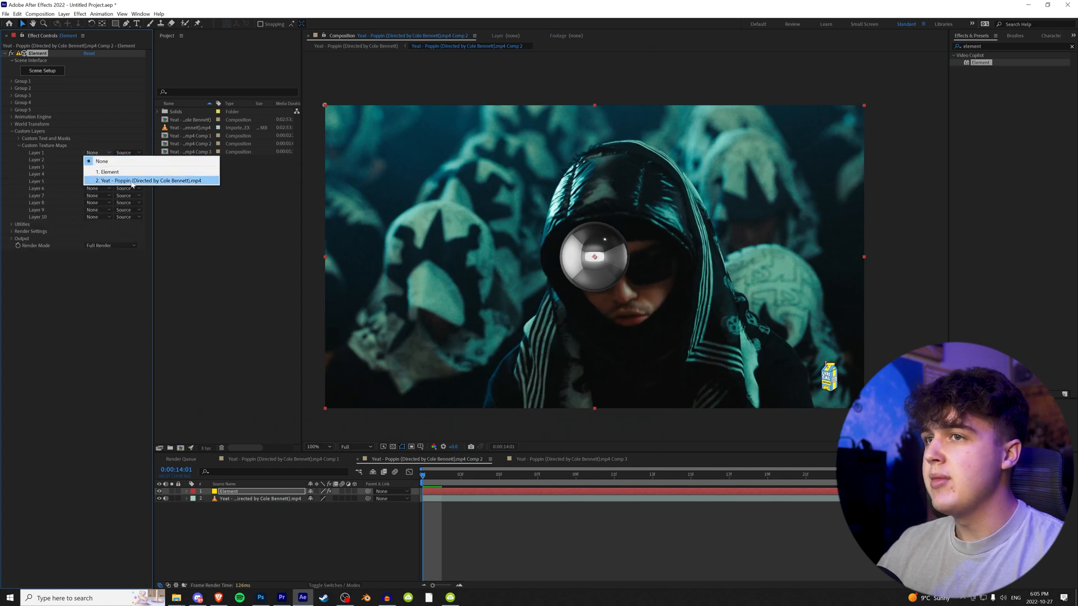
pyautogui.click(151, 180)
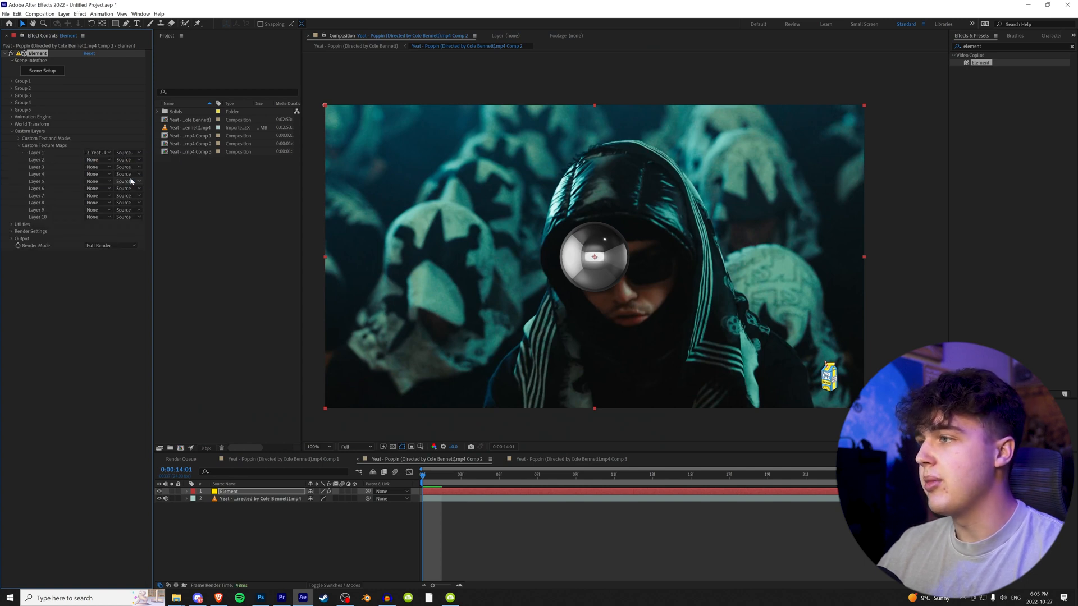
pyautogui.click(41, 71)
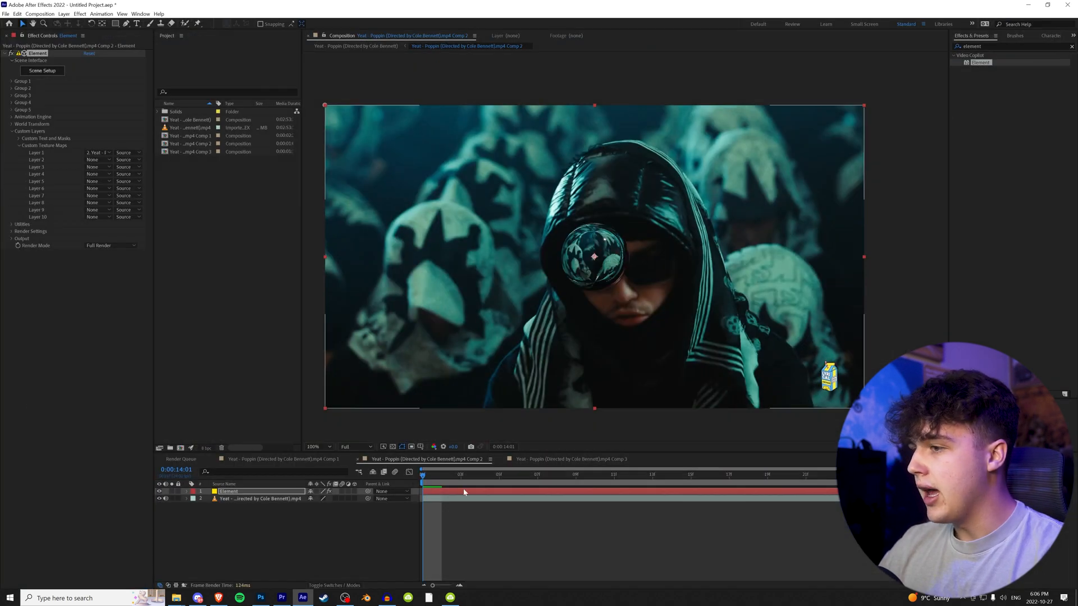
pyautogui.click(594, 474)
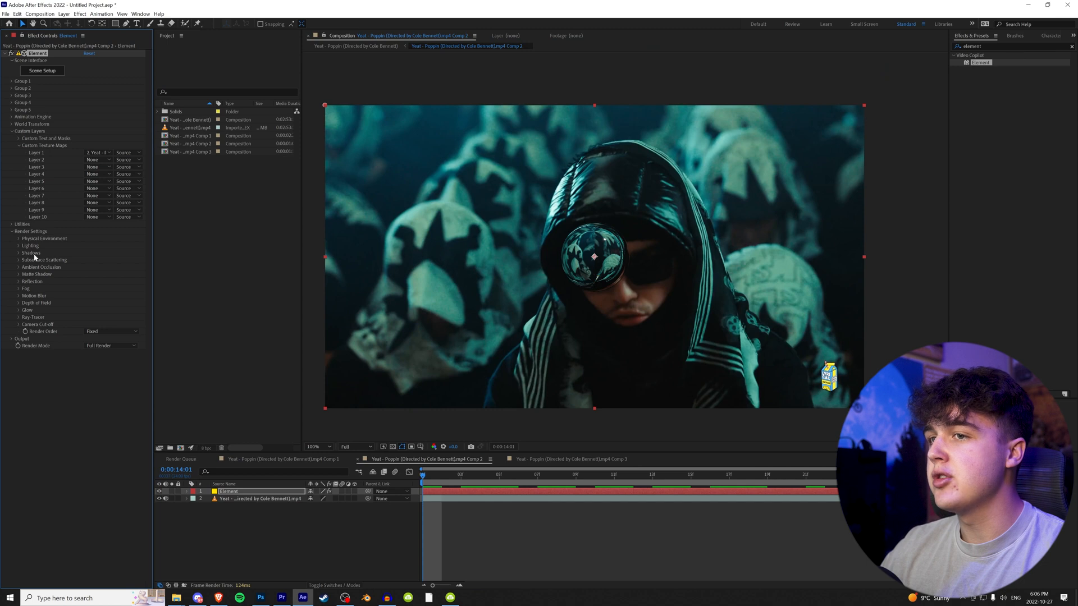
pyautogui.moveTo(60, 323)
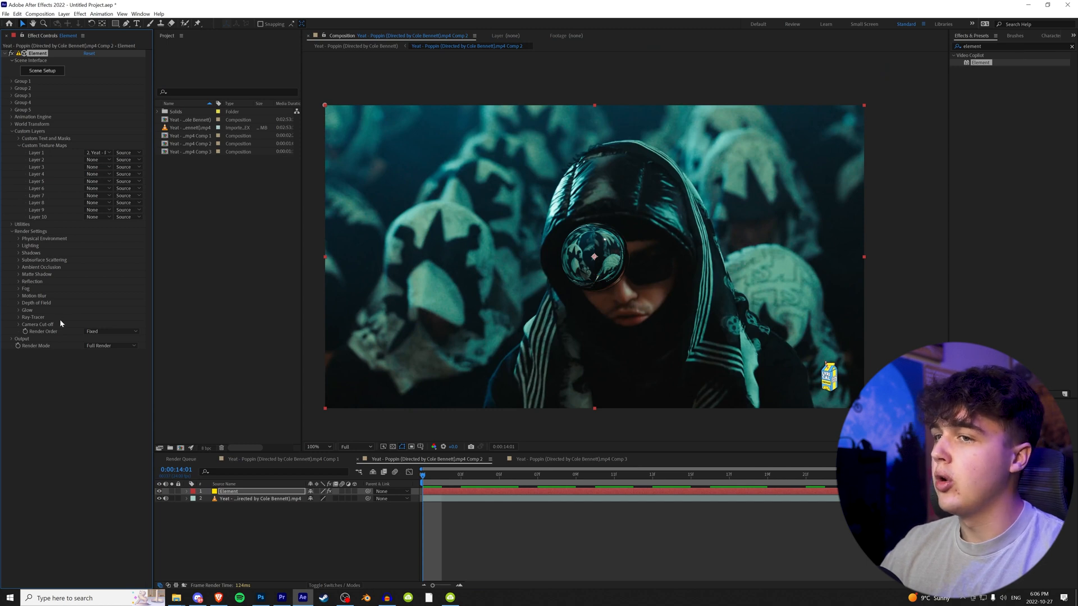
pyautogui.click(43, 239)
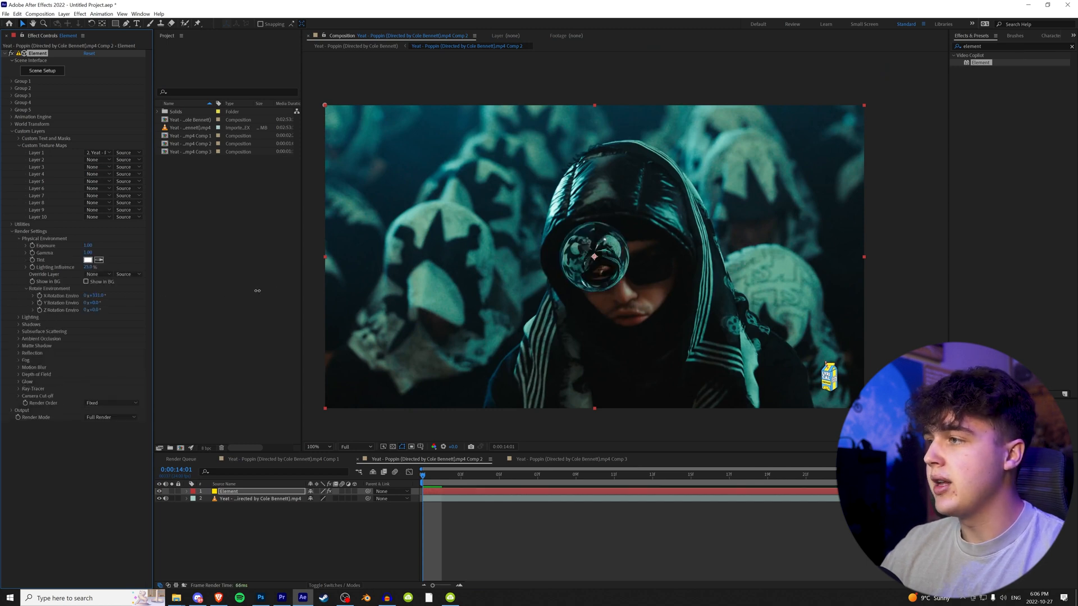